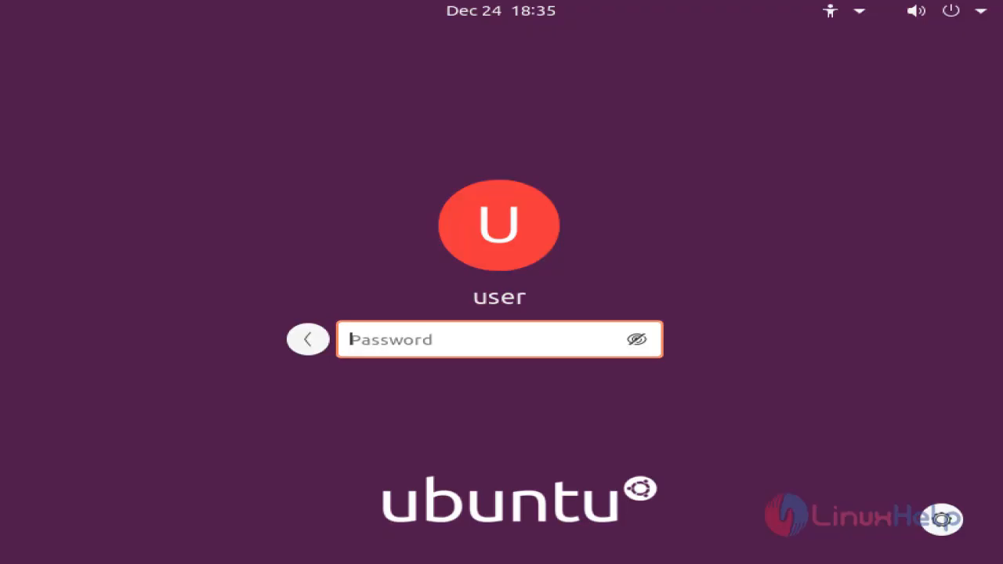
mouse_move(515, 340)
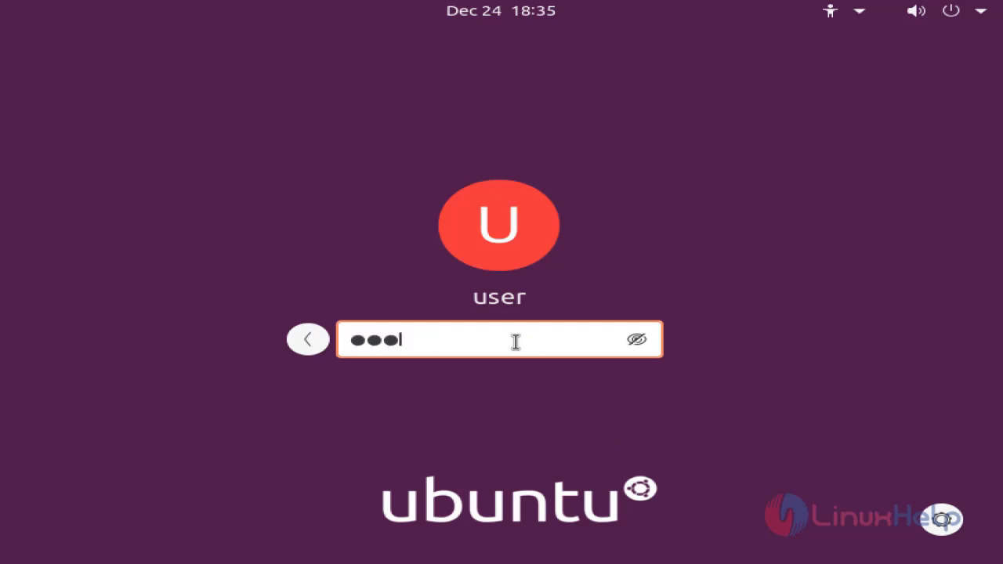
Step: Submit the remembered password for user and see it rejected
key(Return)
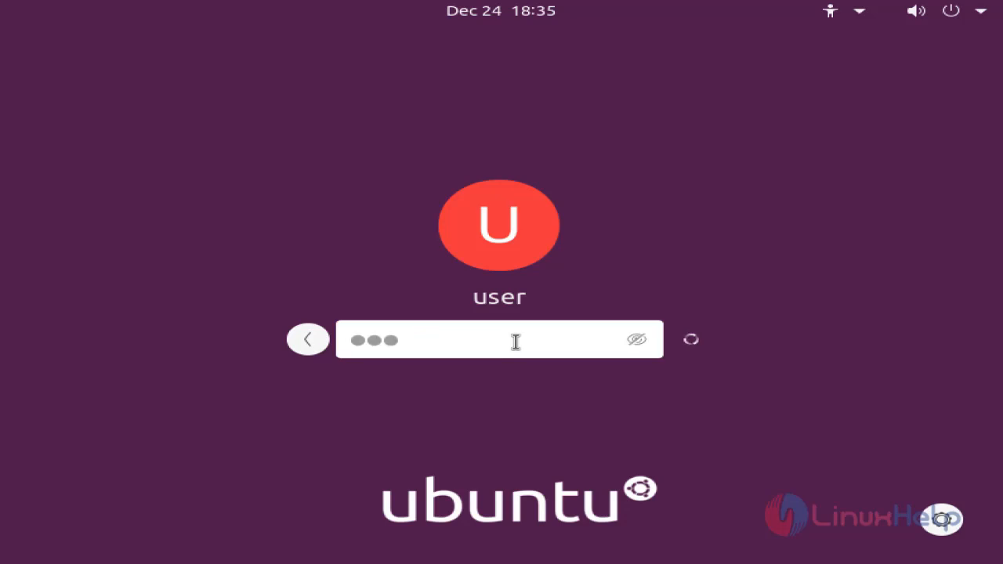
key(Return)
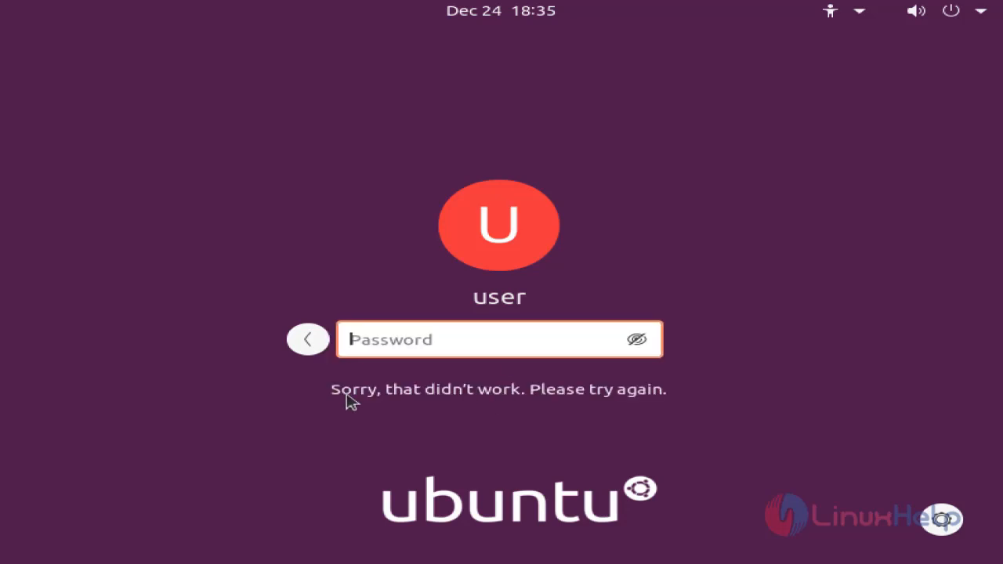
mouse_move(959, 286)
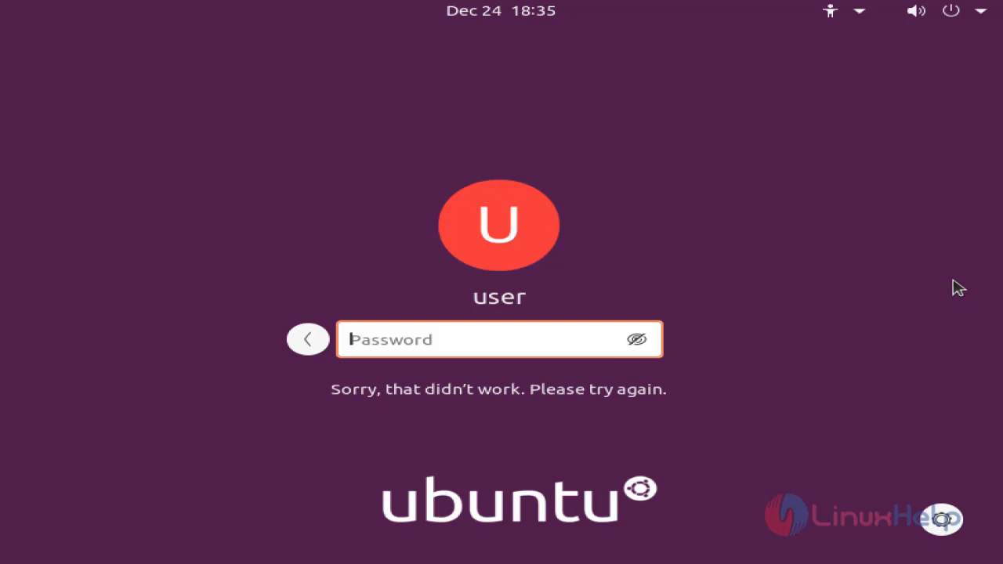
mouse_move(828, 424)
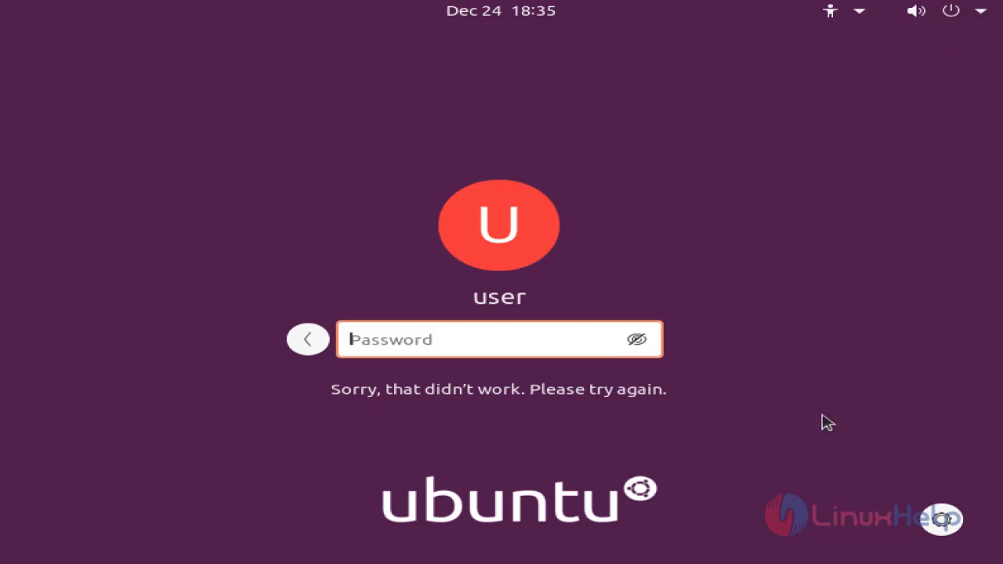
mouse_move(970, 17)
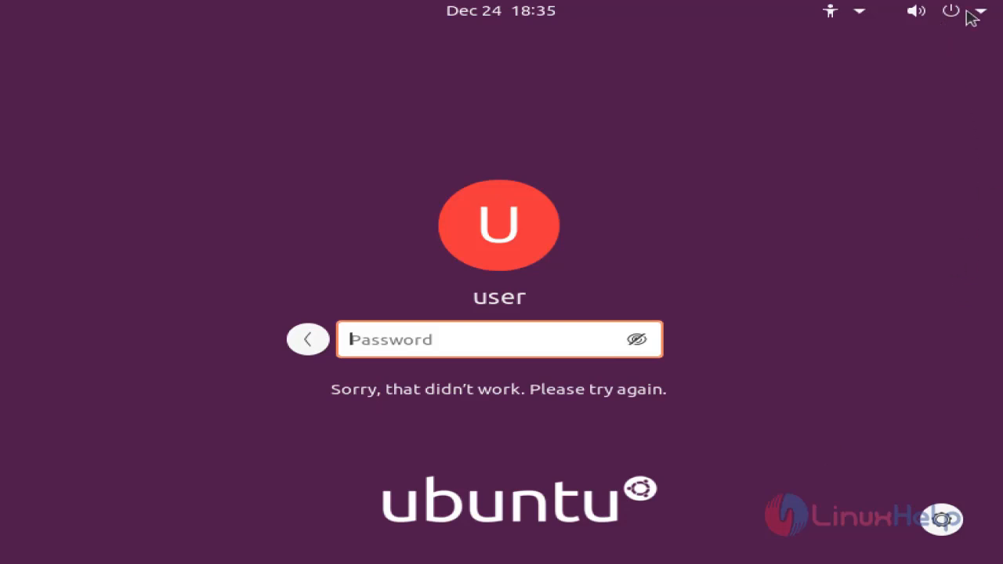
Step: Restart the computer from the top-bar power menu's Power Off dialog
click(976, 11)
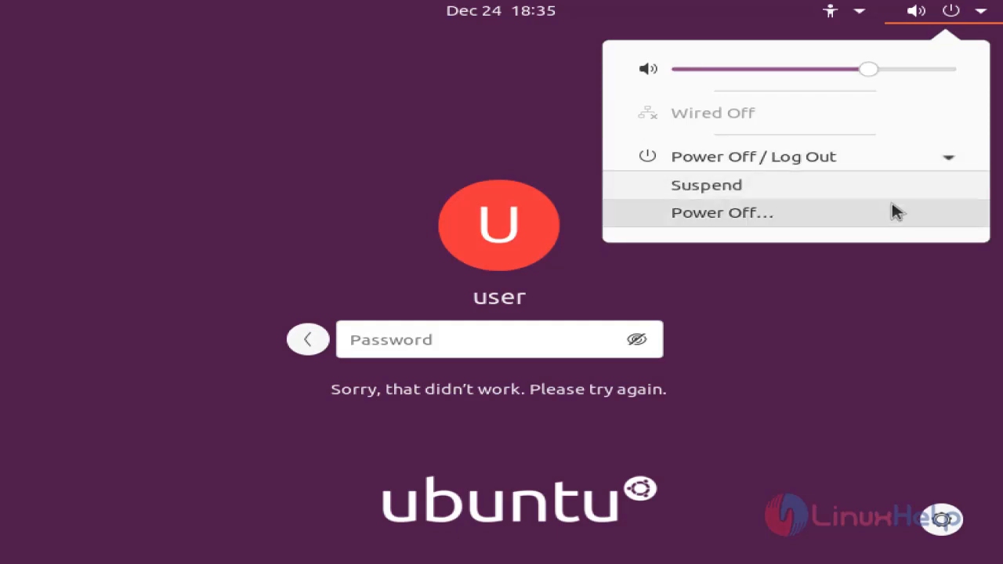
click(722, 212)
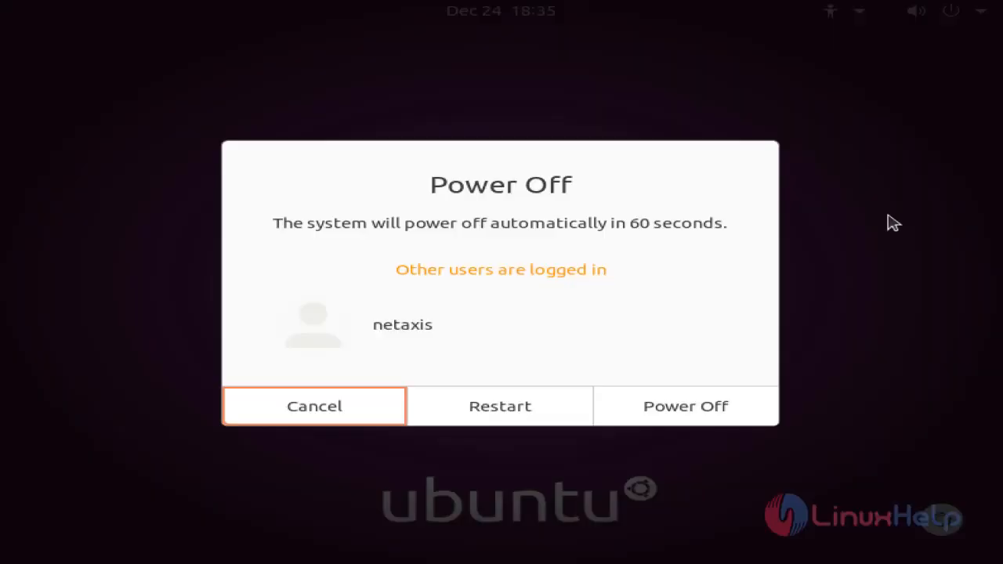
mouse_move(500, 406)
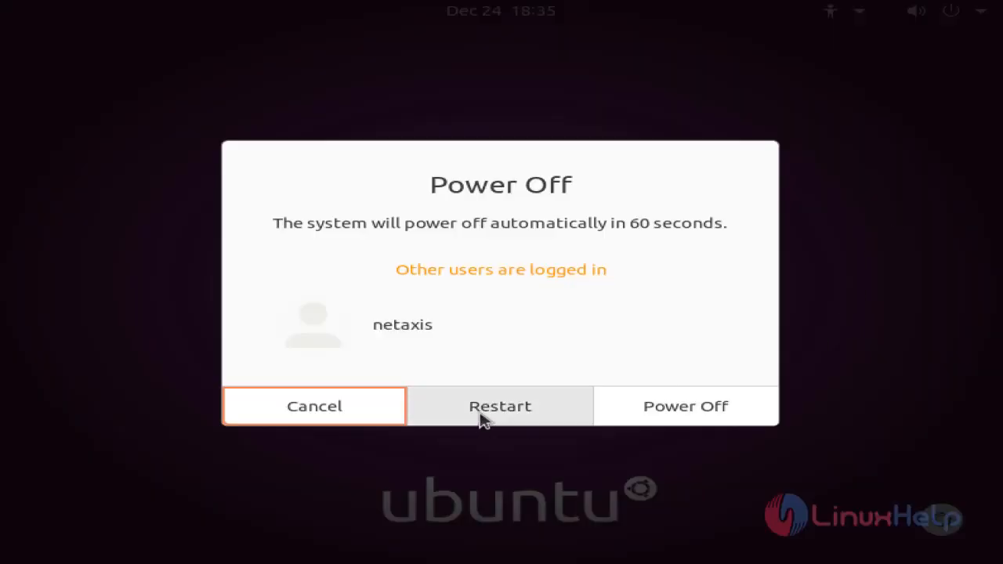
click(314, 406)
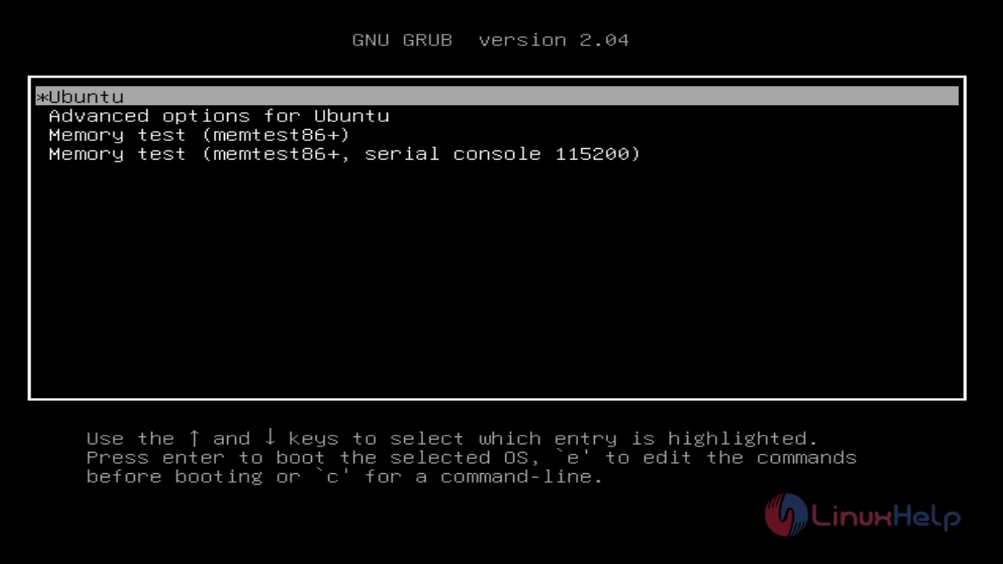
mouse_move(697, 377)
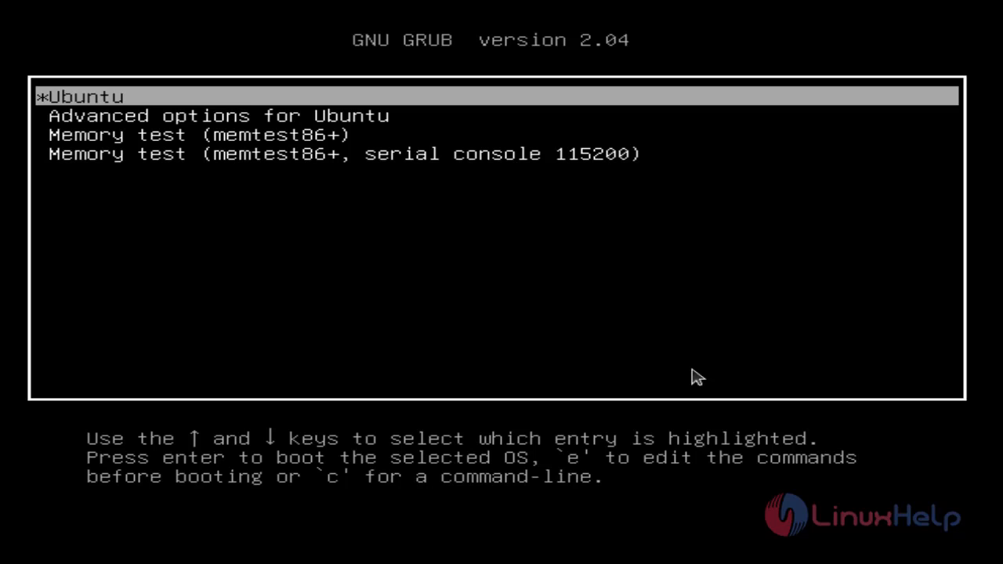
Step: Edit the highlighted Ubuntu GRUB entry's boot commands
key(e)
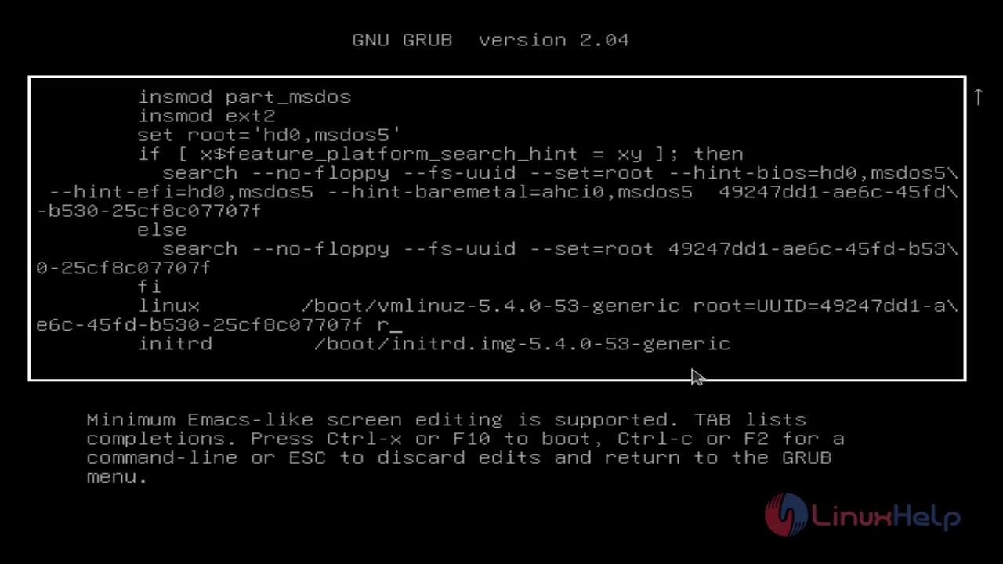
Step: End the kernel line with 'rw init=/bin/bash' and boot with Ctrl+X
text(w)
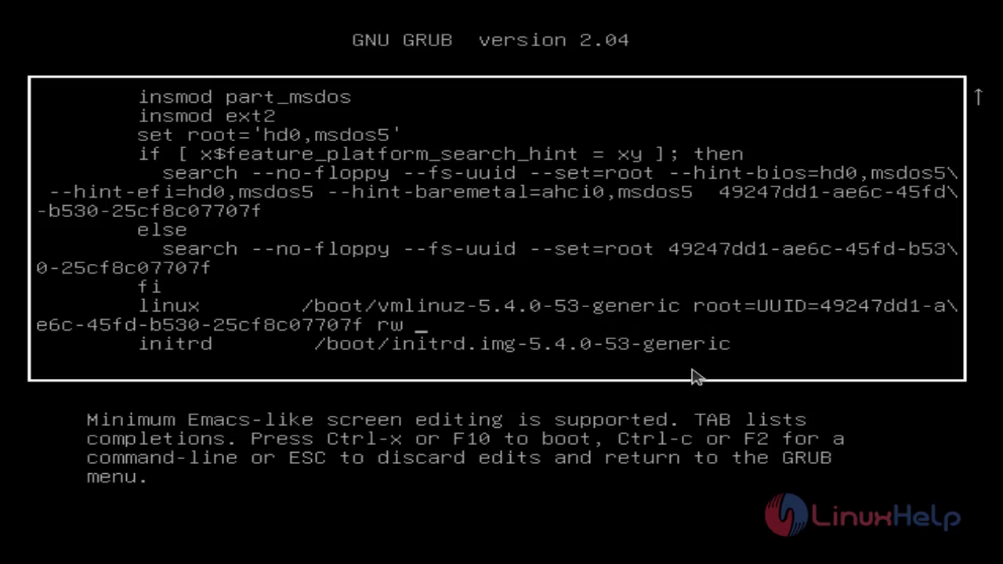
text(init=/)
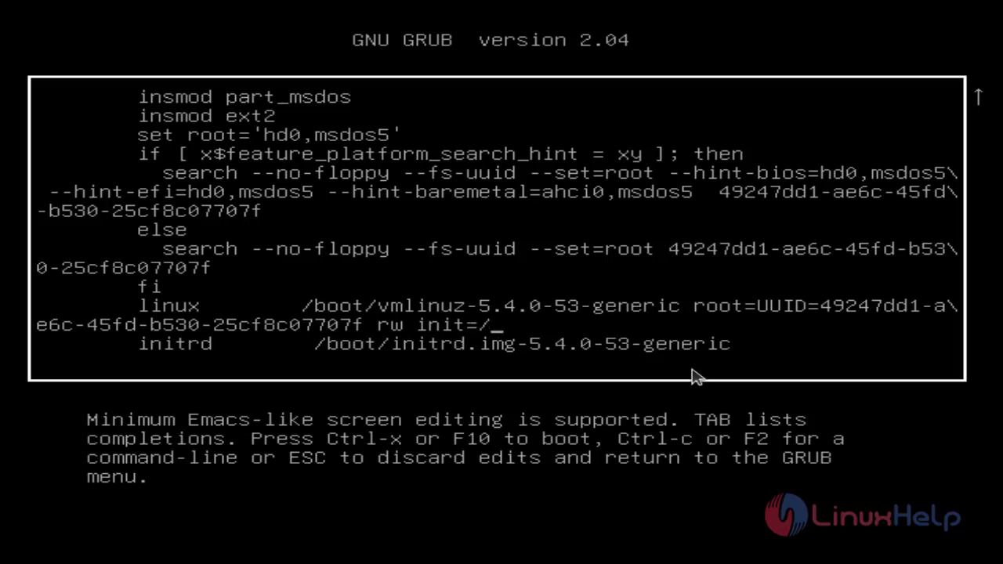
text(bin/)
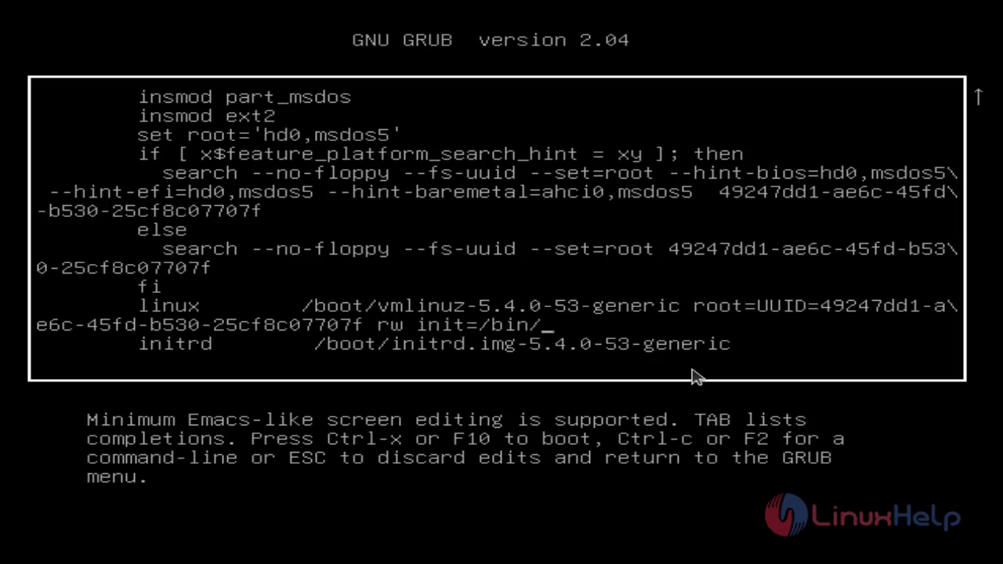
text(bash)
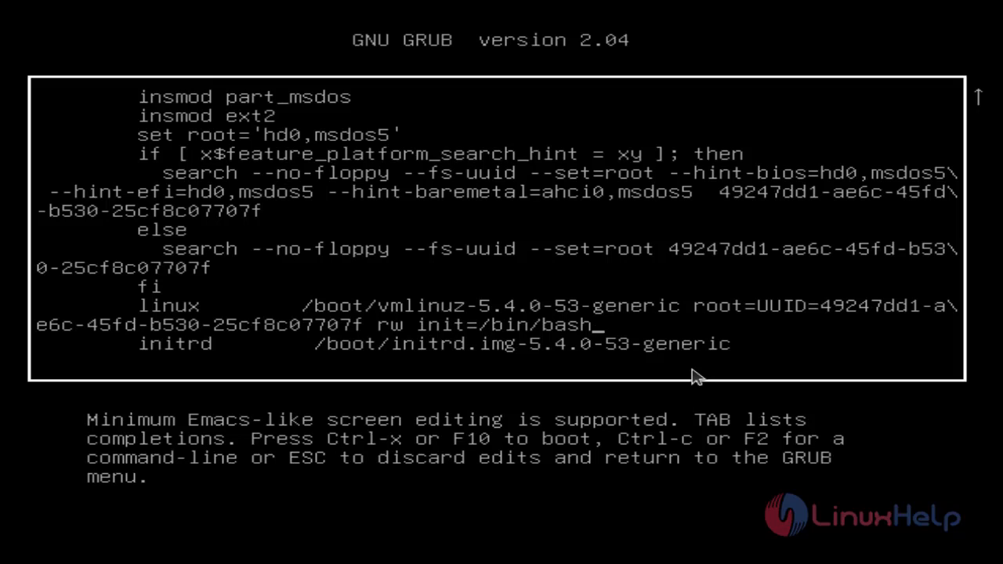
mouse_move(857, 380)
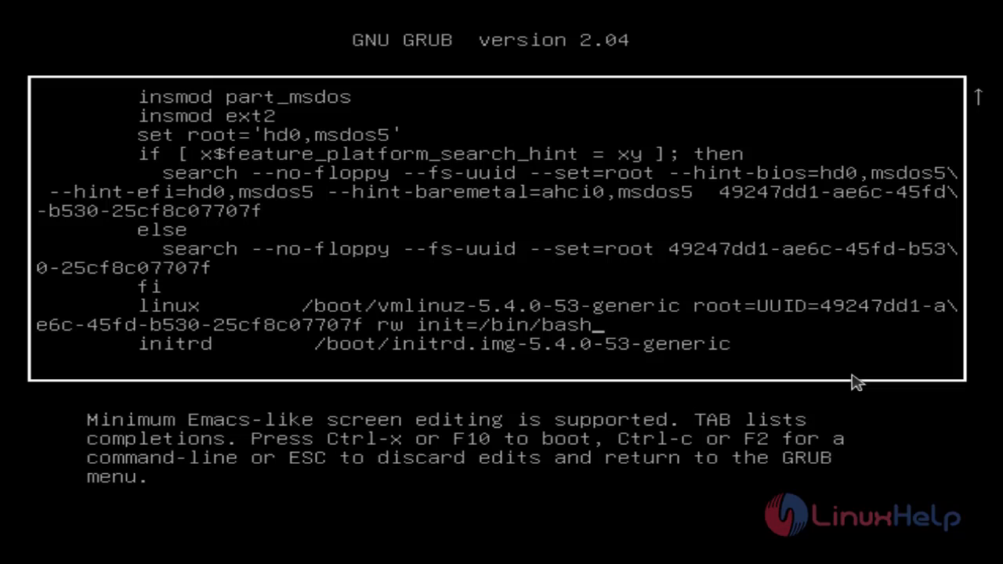
key(ctrl+x)
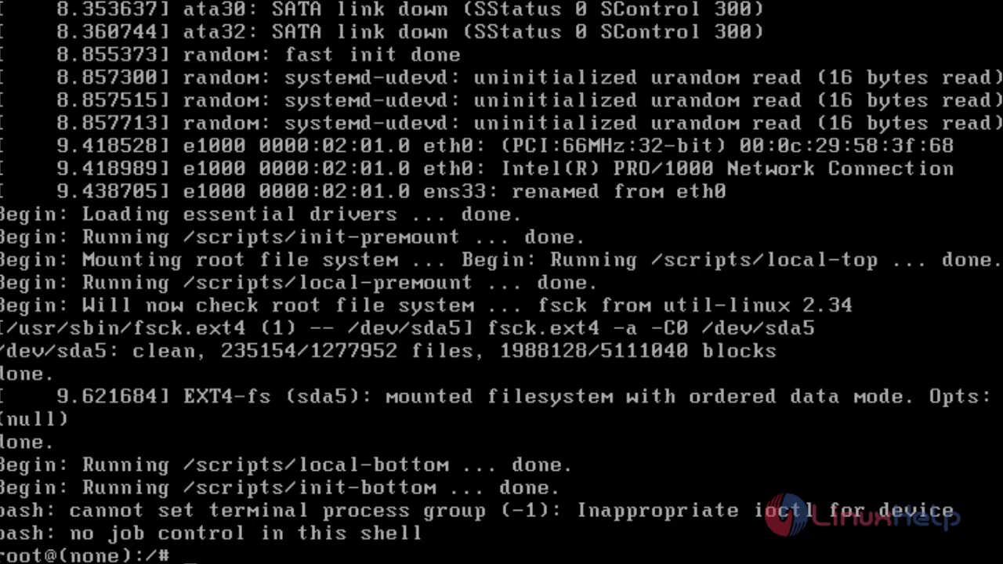
mouse_move(929, 545)
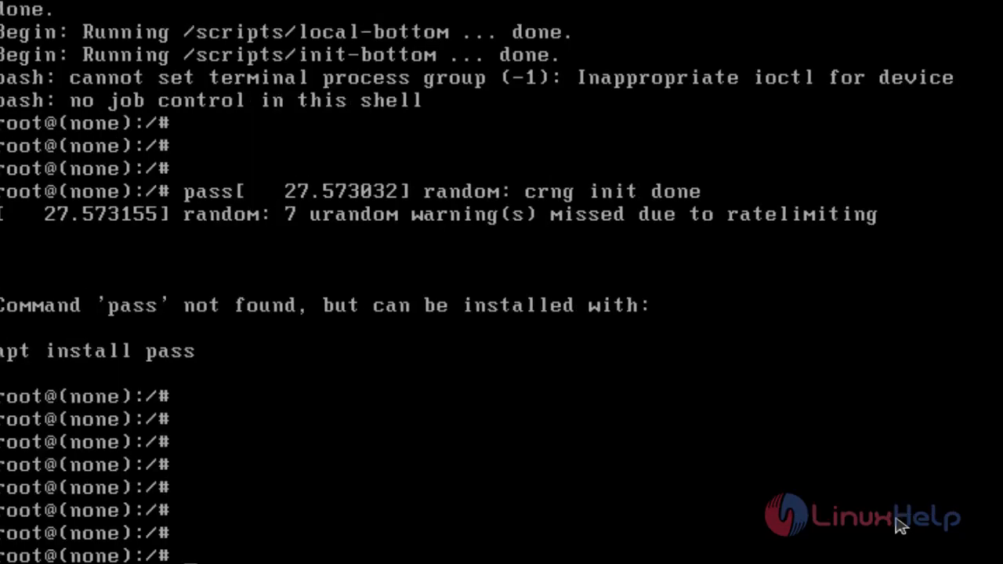
Step: Run 'passwd user' at the root prompt and set a new password
text(pas)
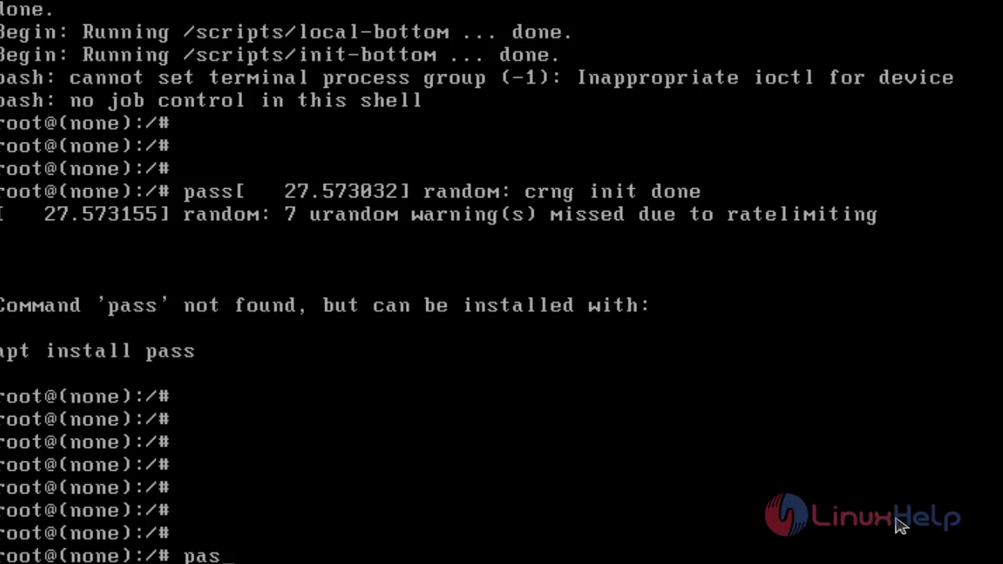
text(swd)
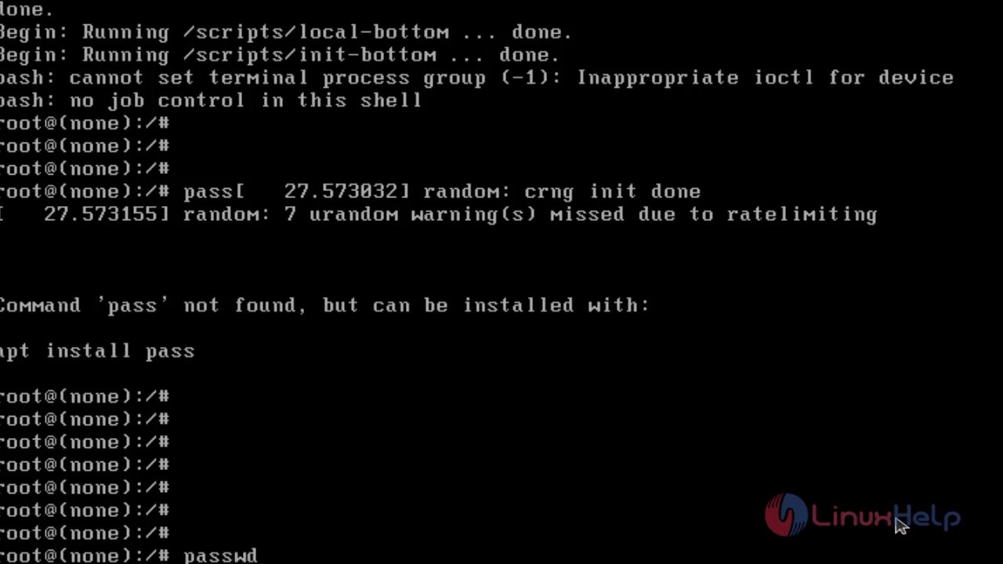
text(user)
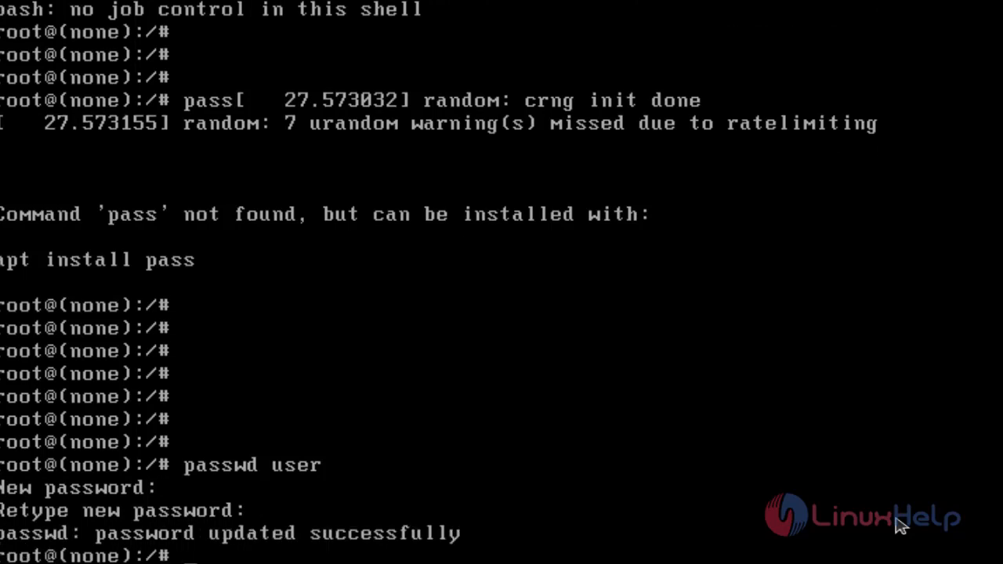
scroll(down, 3)
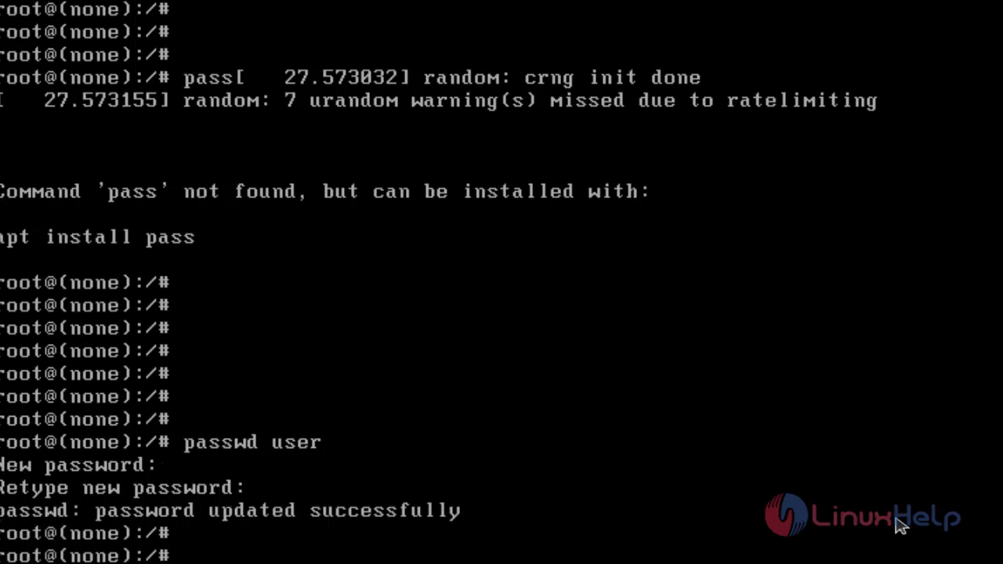
scroll(down, 3)
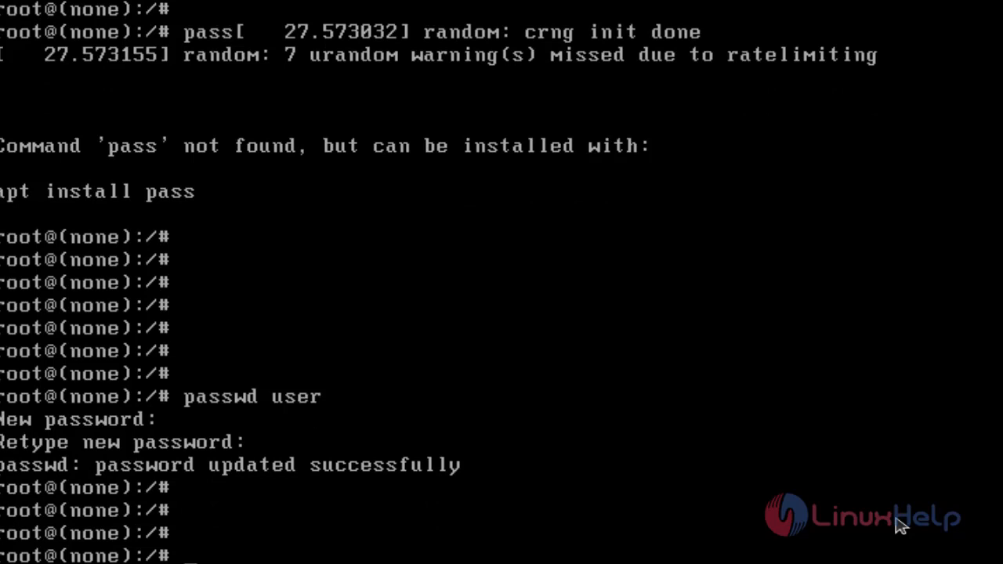
mouse_move(984, 530)
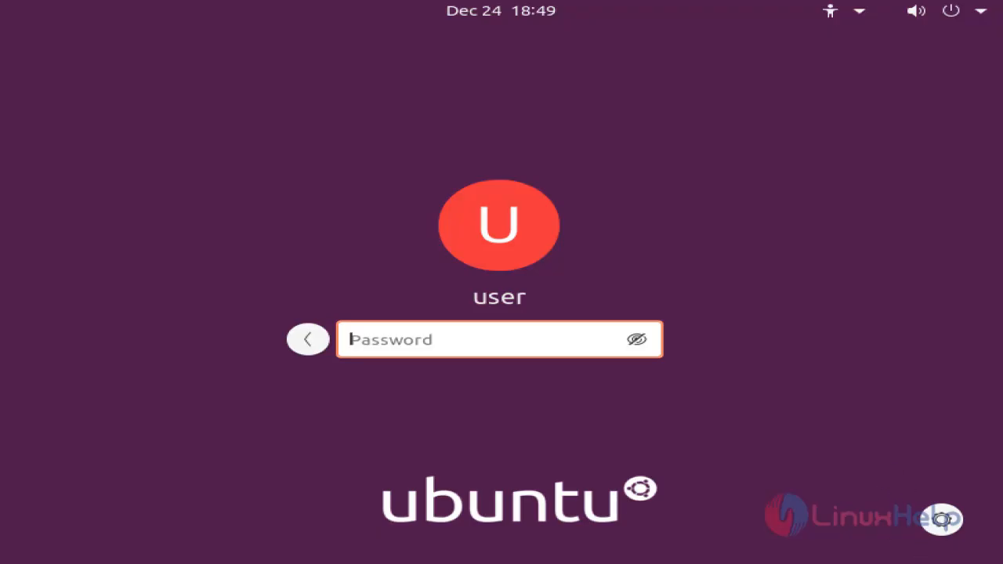
mouse_move(514, 351)
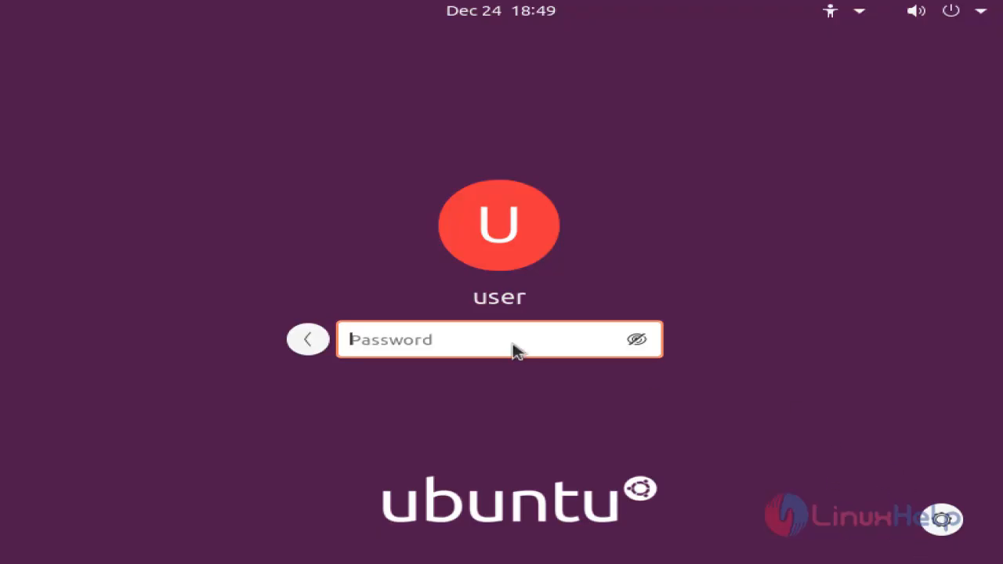
Step: Log in as user with the new password
text(••)
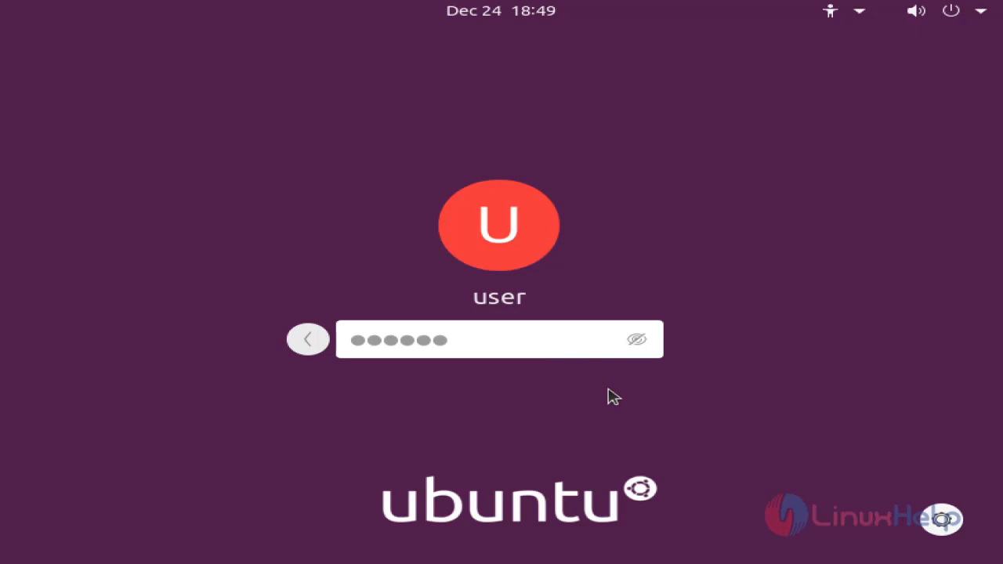
key(Return)
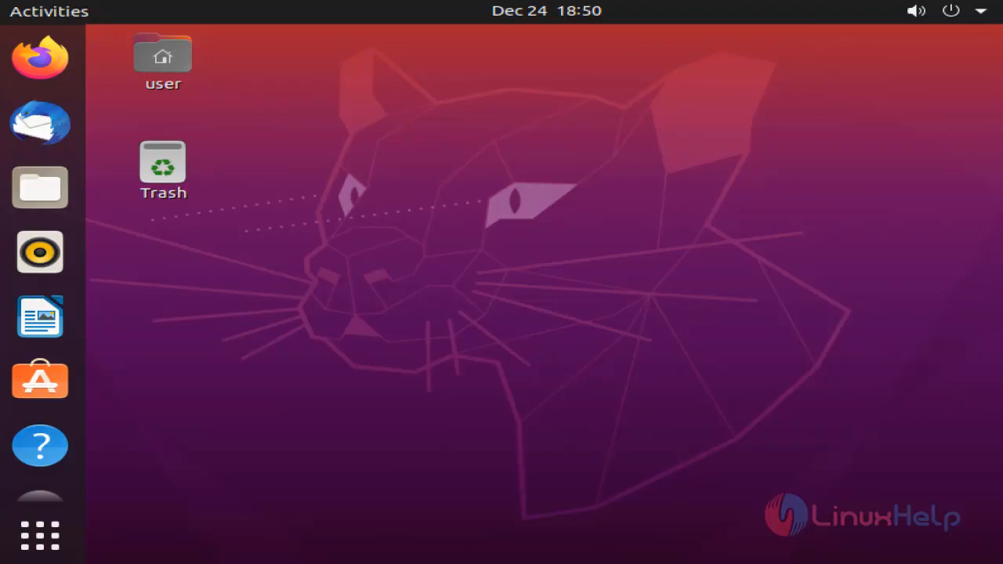